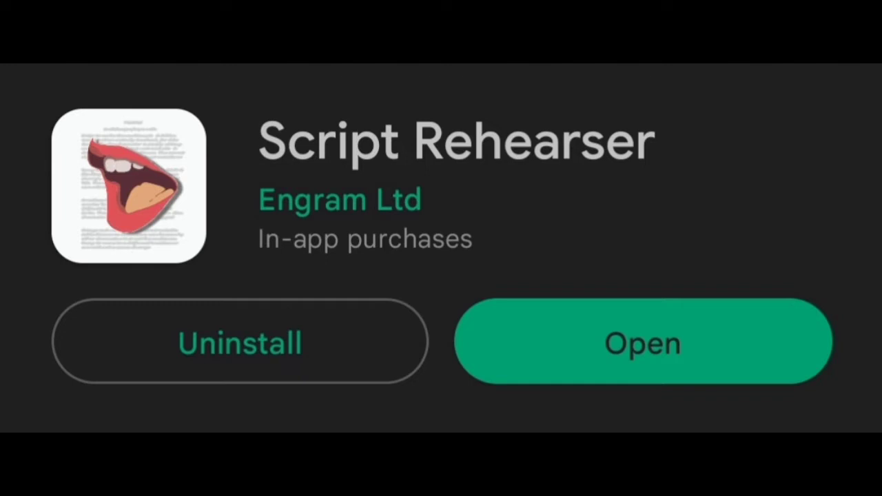
# Leave the Script Rehearser listing and preview the downloaded play script .txt in Google Drive.
pyautogui.click(642, 343)
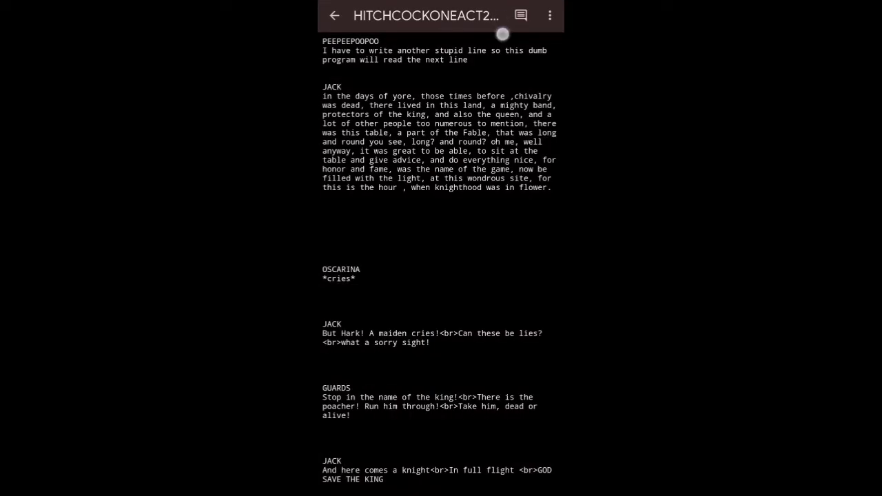
# Download HITCHCOCKONEACT2022VERSION1.19.txt, then begin a txt script import from Script Rehearser's library.
pyautogui.click(550, 15)
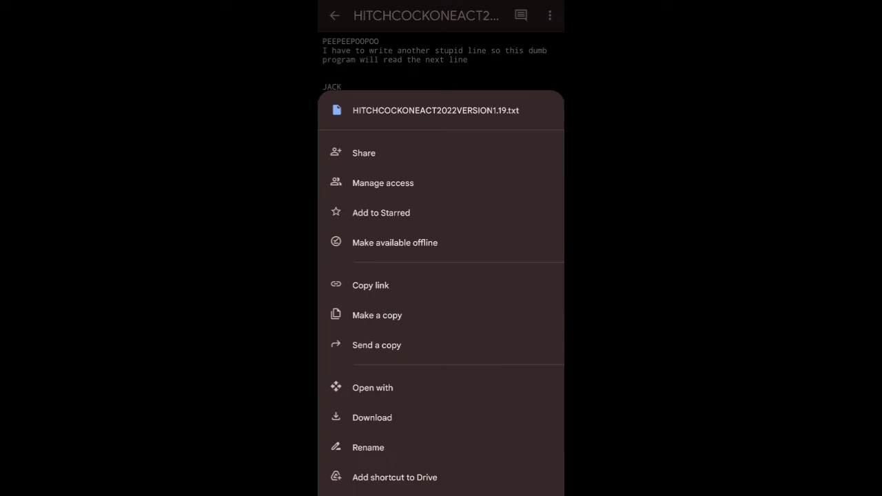
pyautogui.scroll(-3)
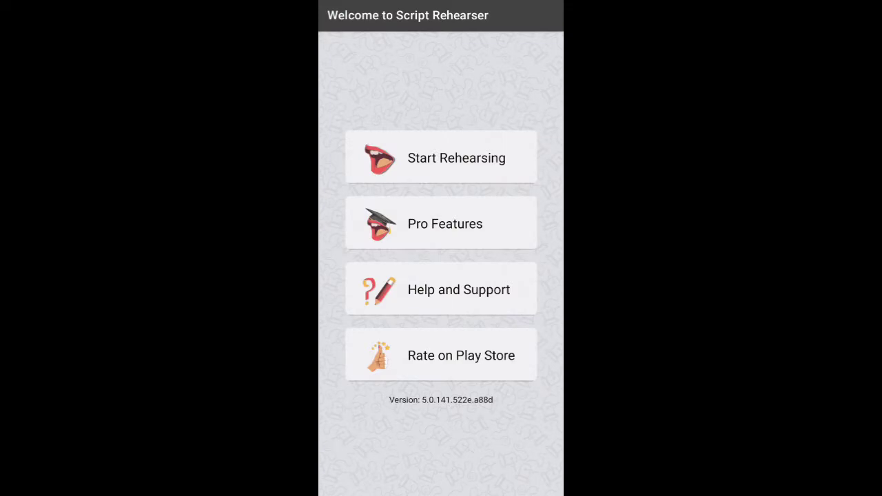
pyautogui.click(441, 157)
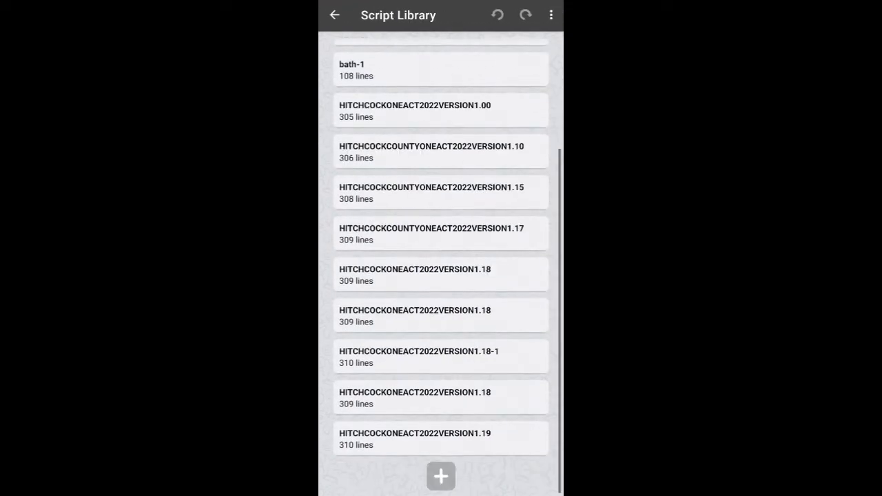
pyautogui.click(440, 477)
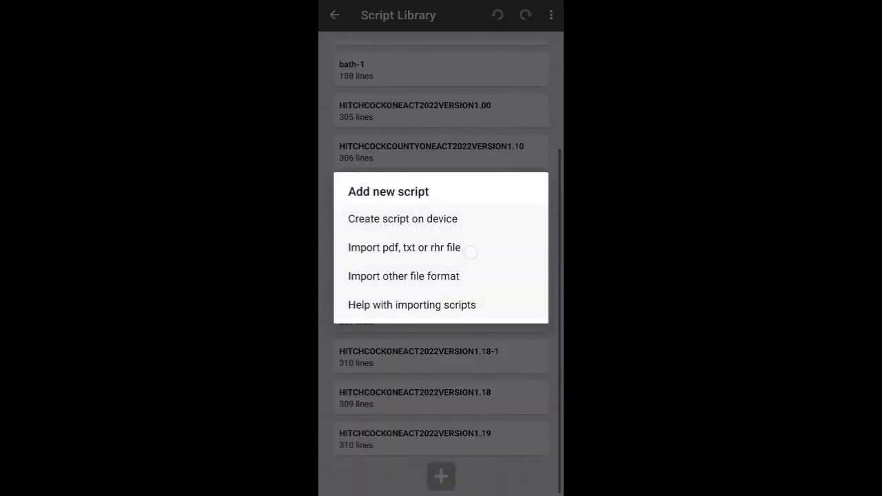
pyautogui.click(404, 247)
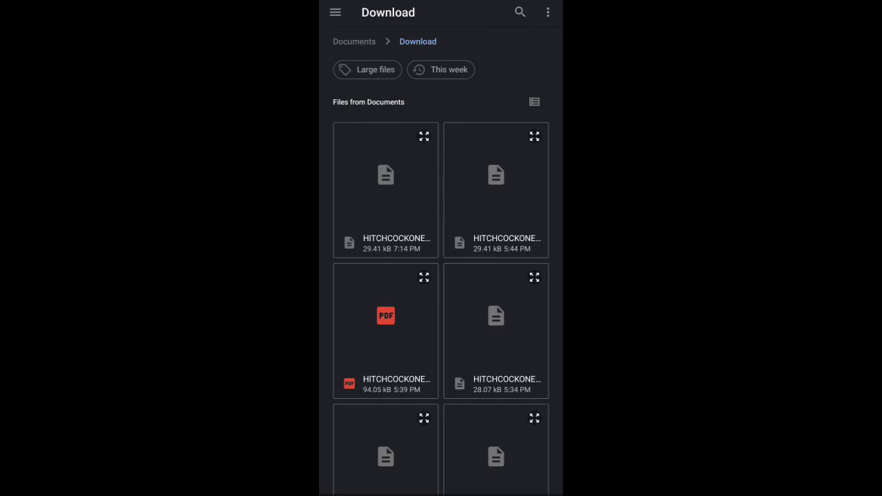
# Import HITCHCOCKONEACT2022VERSION1.19.txt from the Download folder and view it in Learn Script.
pyautogui.click(385, 190)
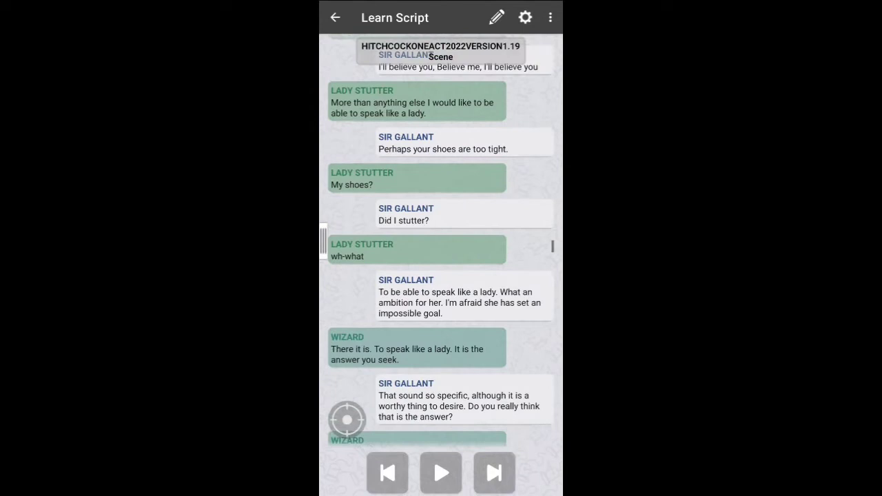
# Open the 'Problems with the Line Rehearser script' Google Form from Learn Script.
pyautogui.click(335, 18)
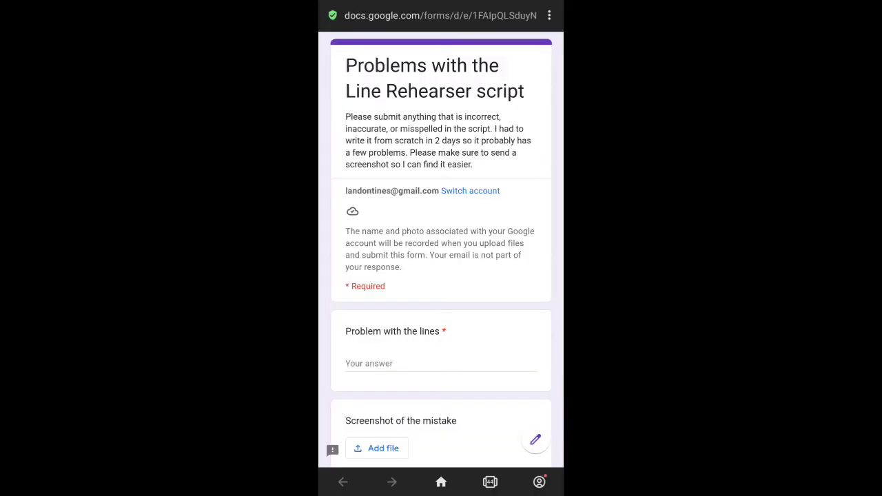
pyautogui.scroll(-3)
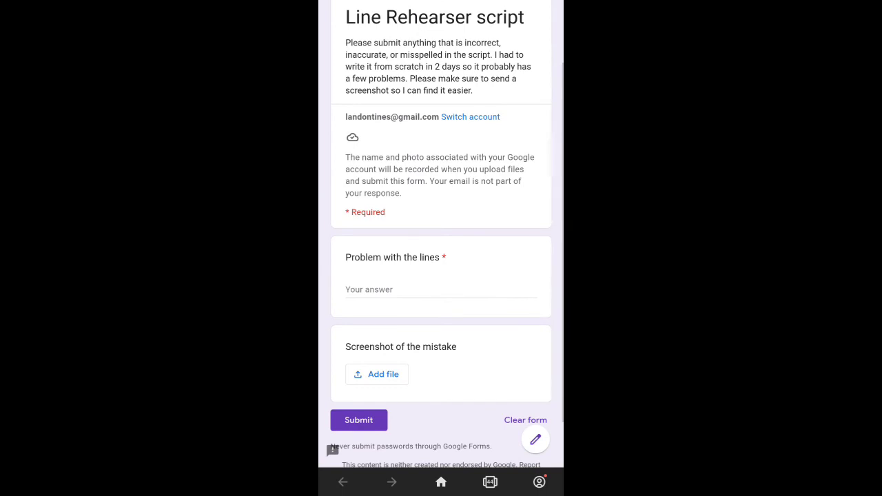
pyautogui.scroll(-3)
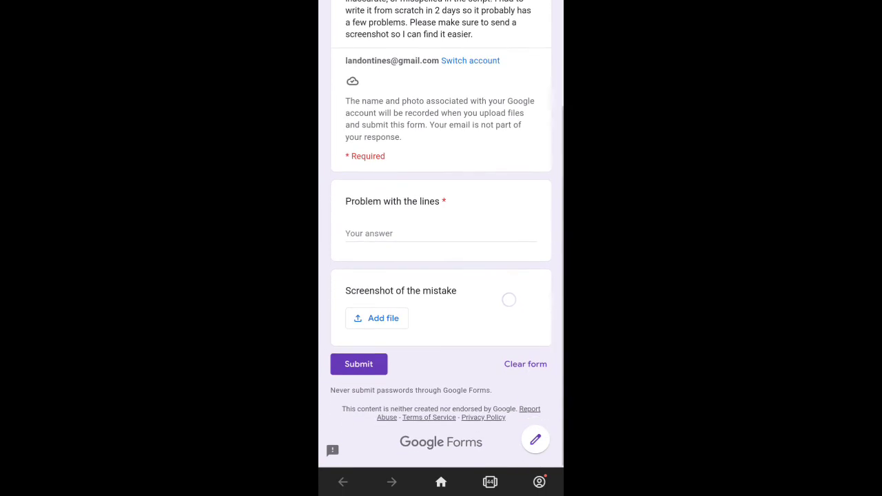